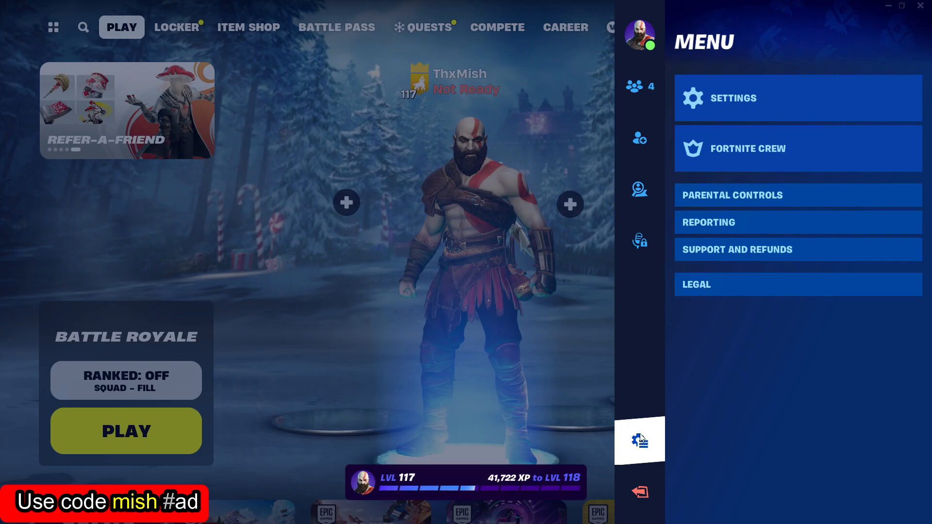
# Open the Game settings tab and show the Building options (Reset Building Choice, Turbo Building)
pyautogui.click(733, 98)
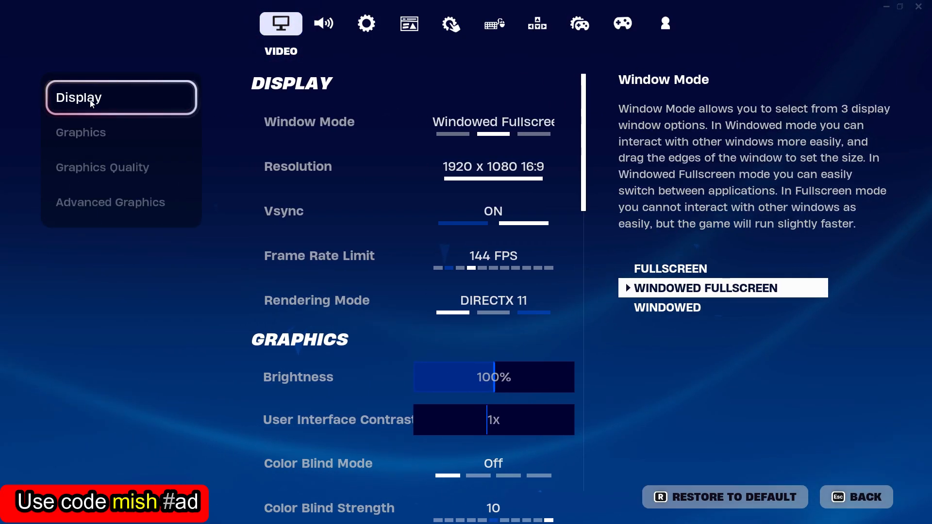
pyautogui.click(366, 23)
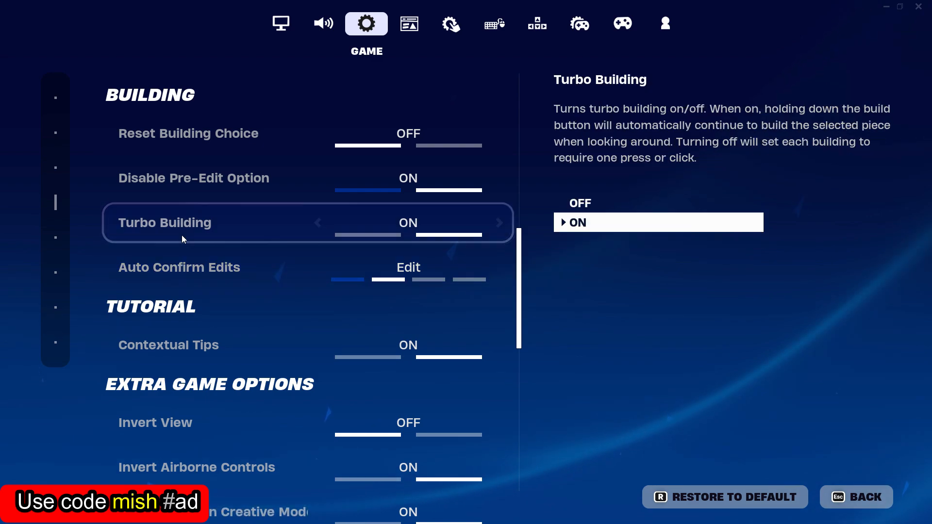
pyautogui.press('up')
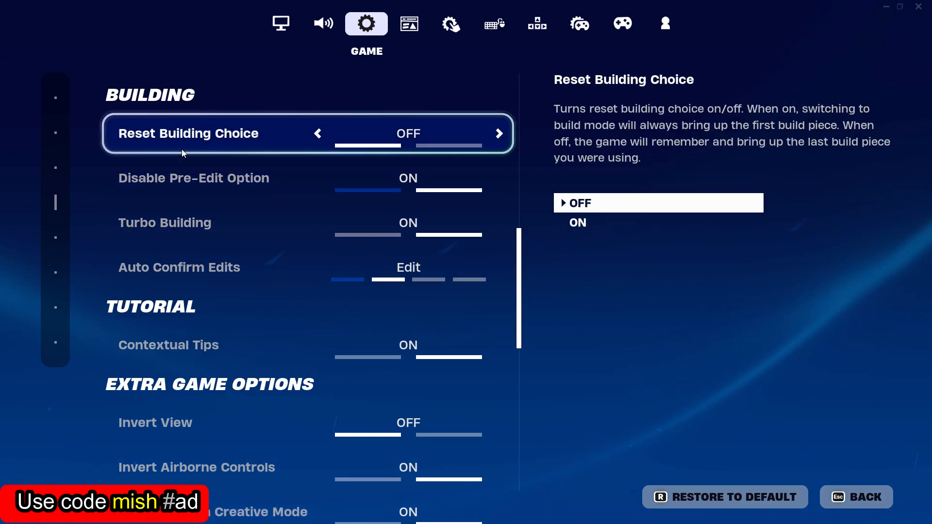